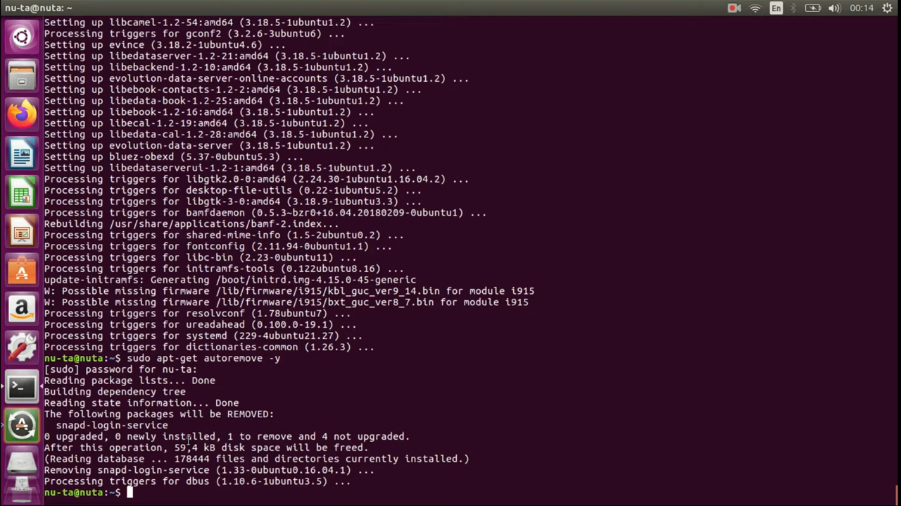
Run sudo apt-get install redshift -y so geoclue-2.0 and redshift are unpacked and set up
text(sudo redshift)
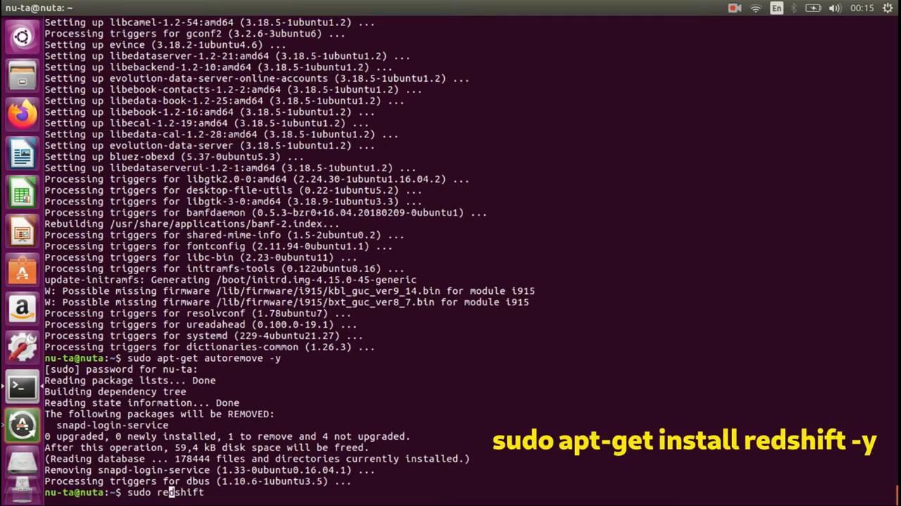
text(apt-get)
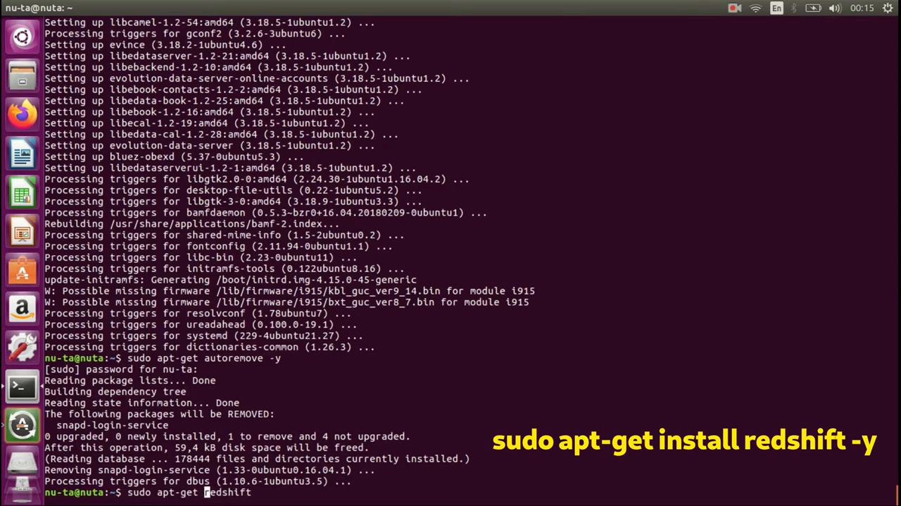
text(install)
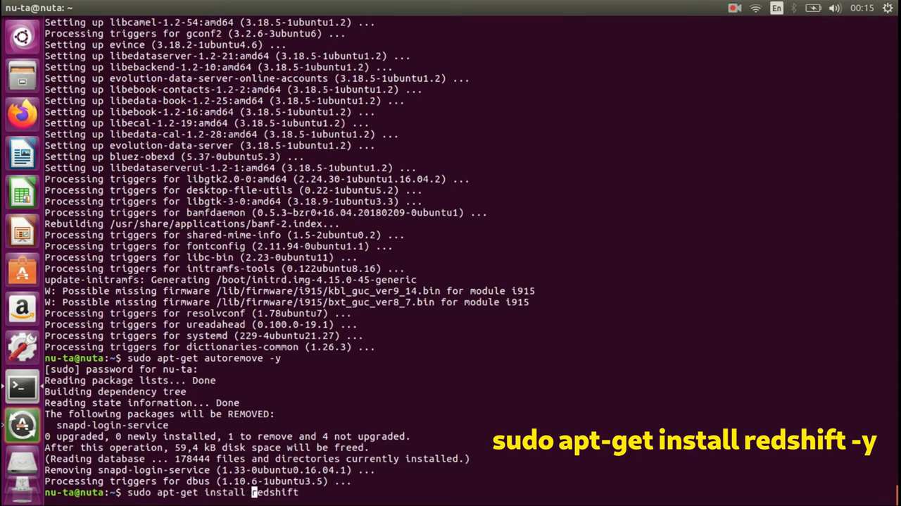
key(Return)
text(y)
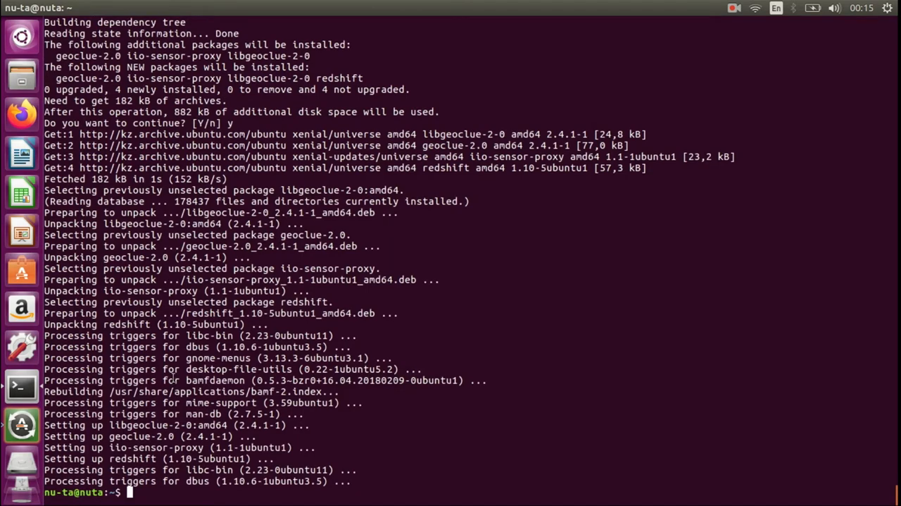
Run redshift -h to display the usage text with default 5500K day and 3500K night temperatures
text(reds)
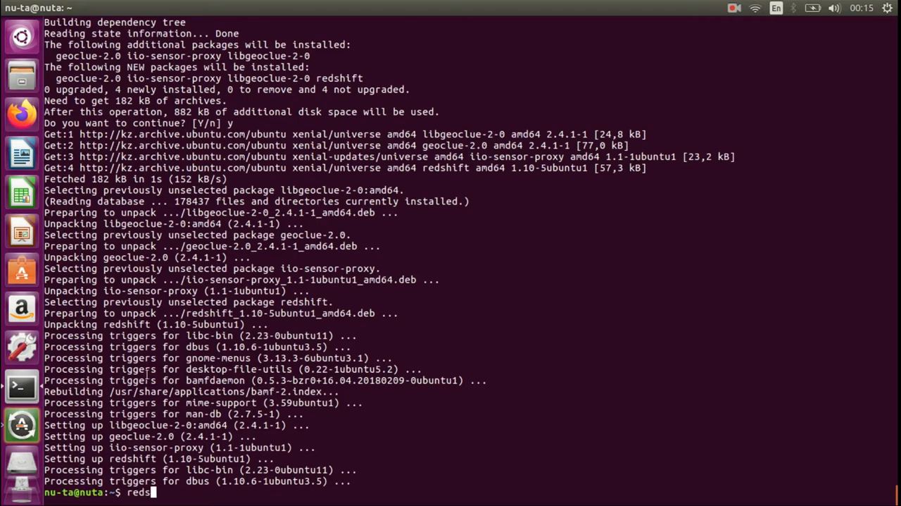
text(hift)
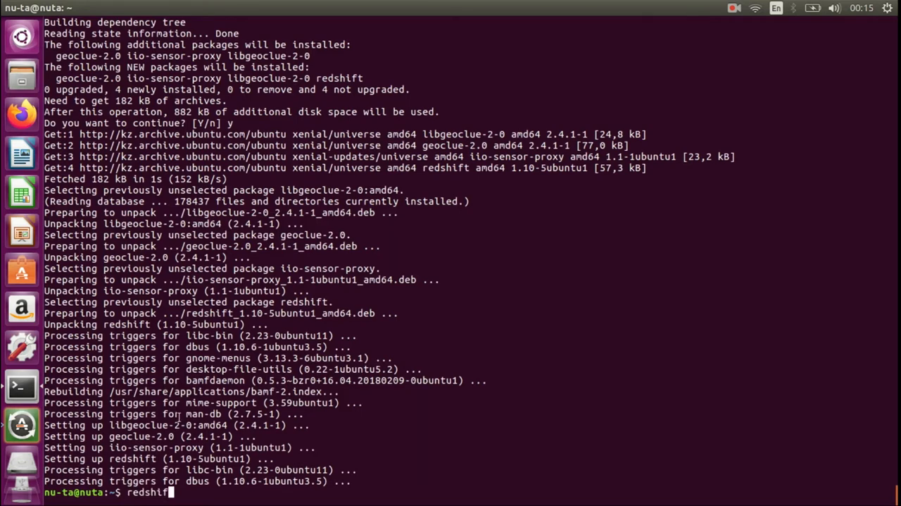
text(-h)
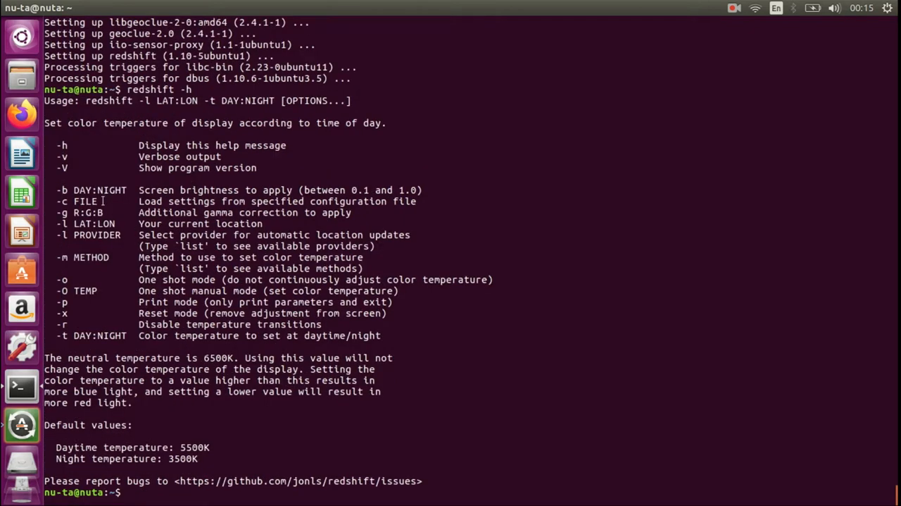
mouse_move(74, 168)
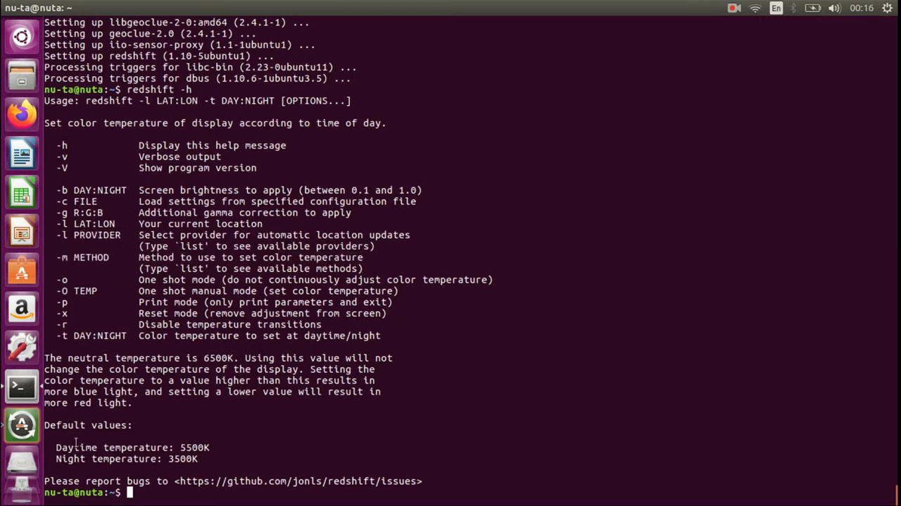
mouse_move(188, 446)
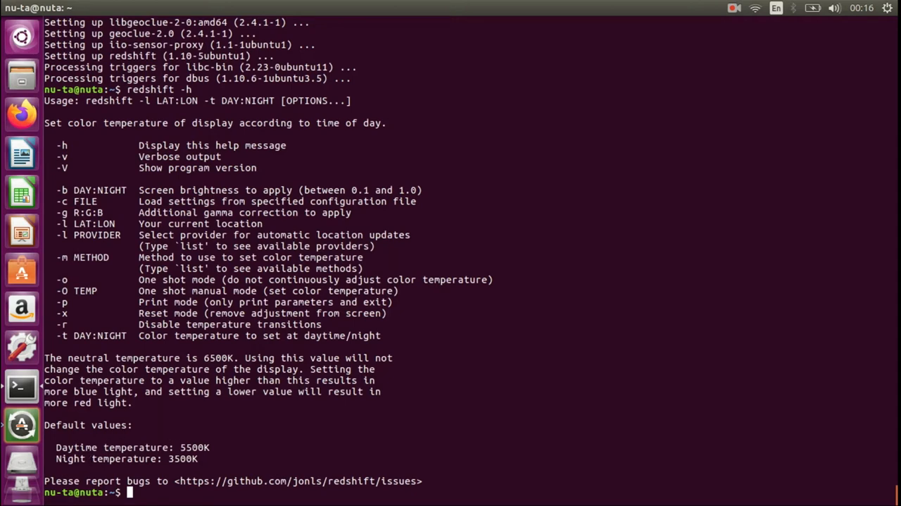
Begin a new redshift command with the temperature option -t 6500:3500
text(redshif)
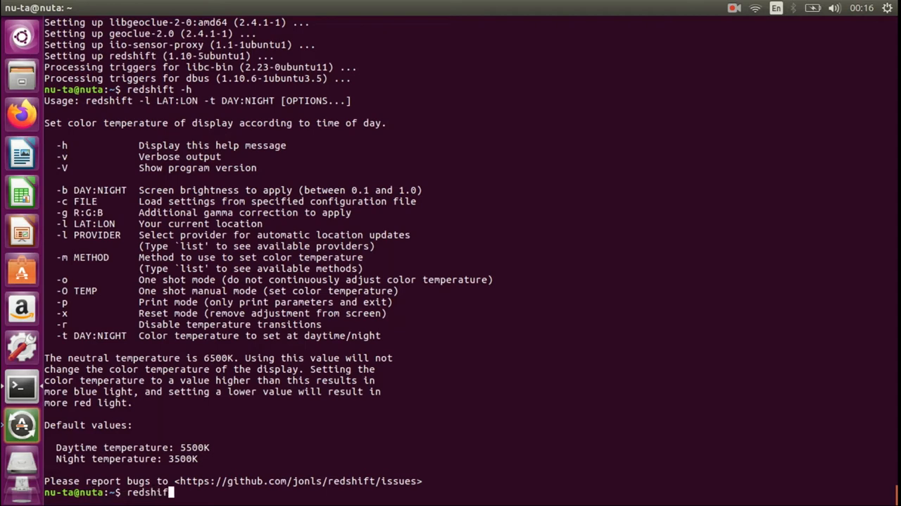
text(-t)
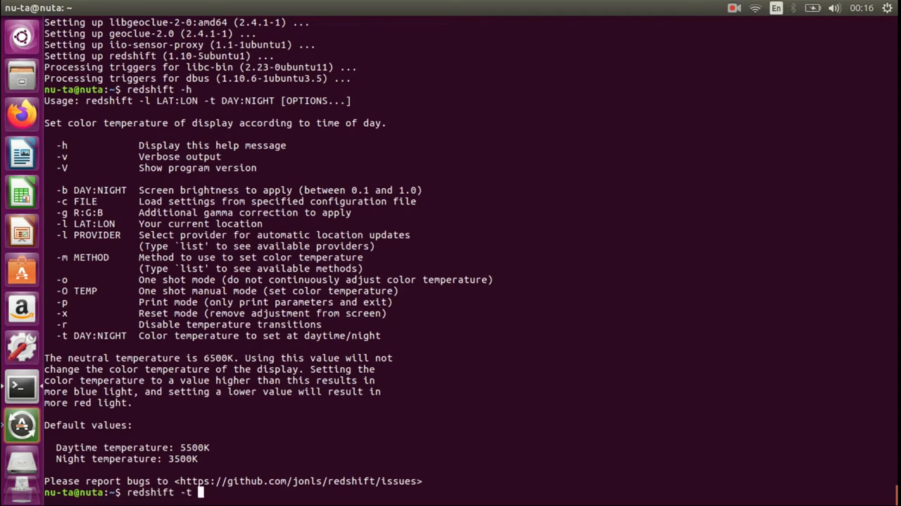
text(65)
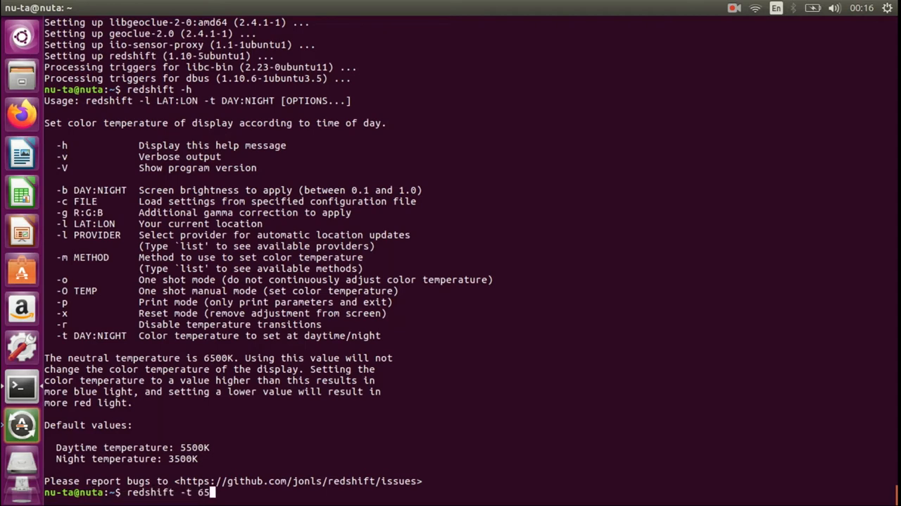
text(00)
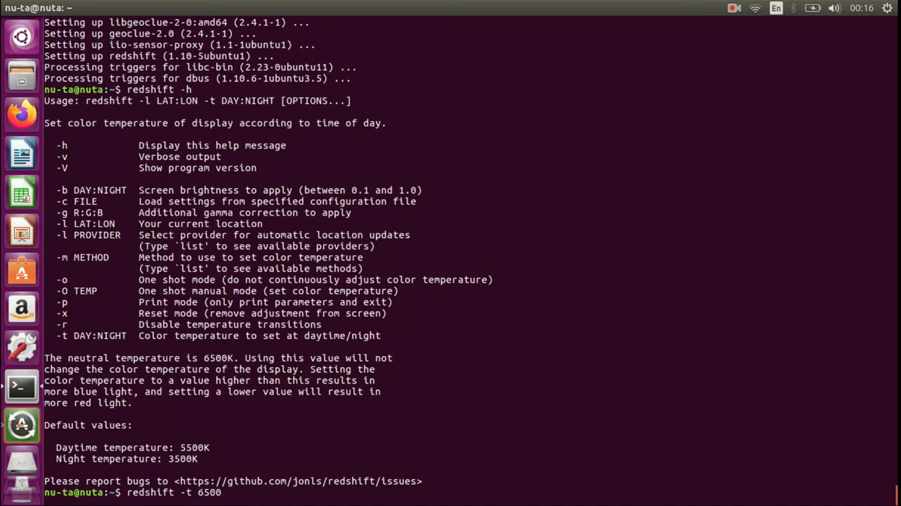
text(:35)
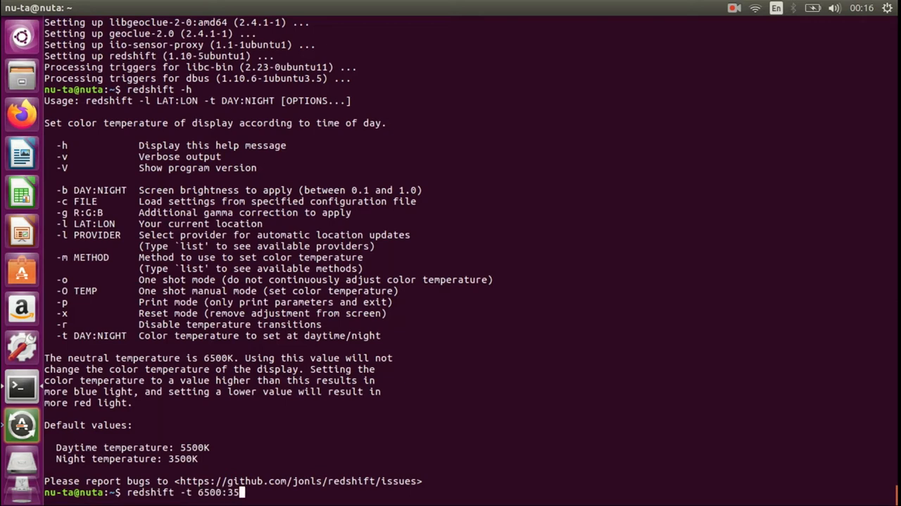
text(00)
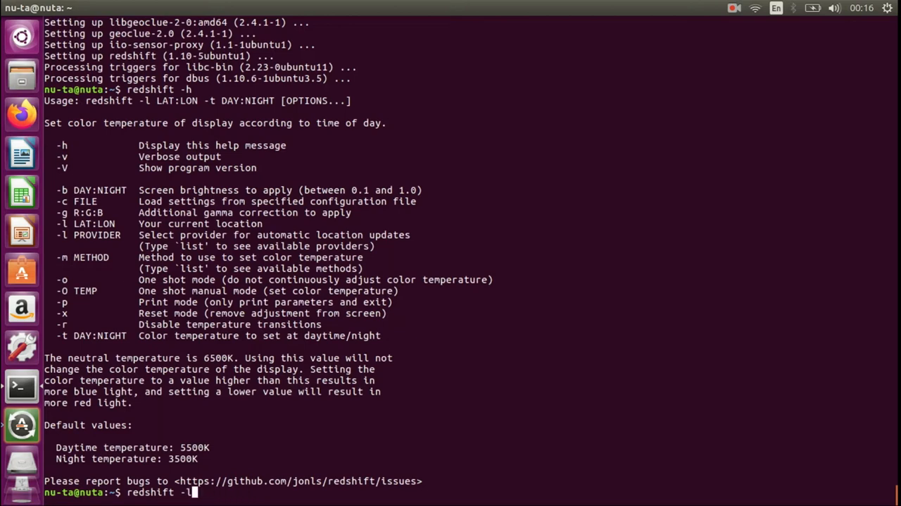
List redshift's location providers with -l list and adjustment methods with -m list, then clear the screen
text(l)
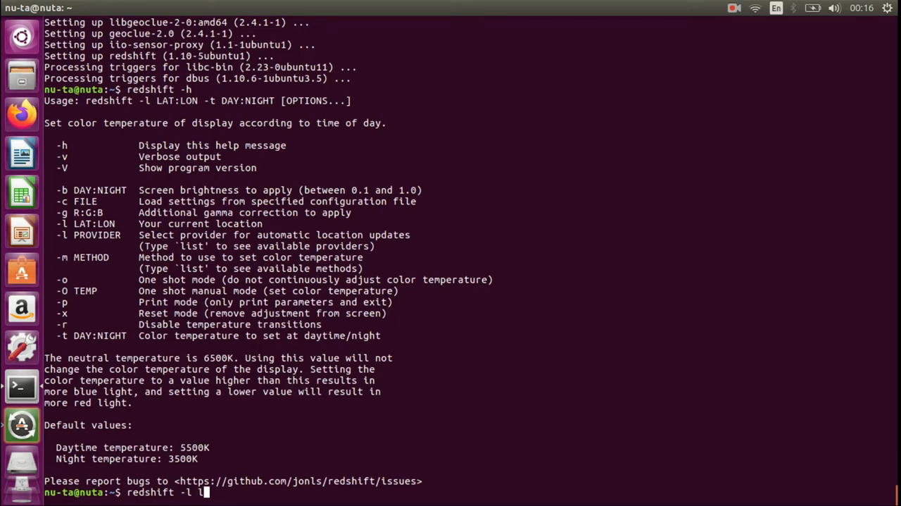
text(ist)
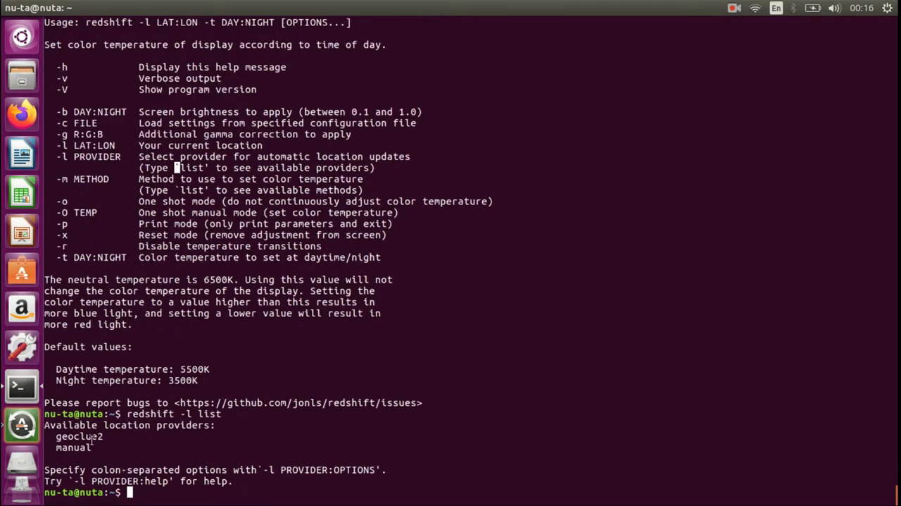
mouse_move(113, 462)
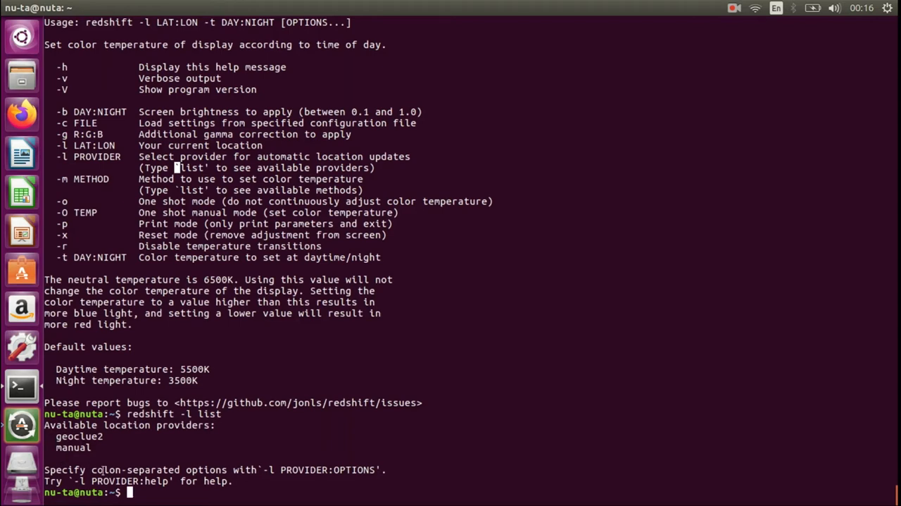
text(redshift -l list)
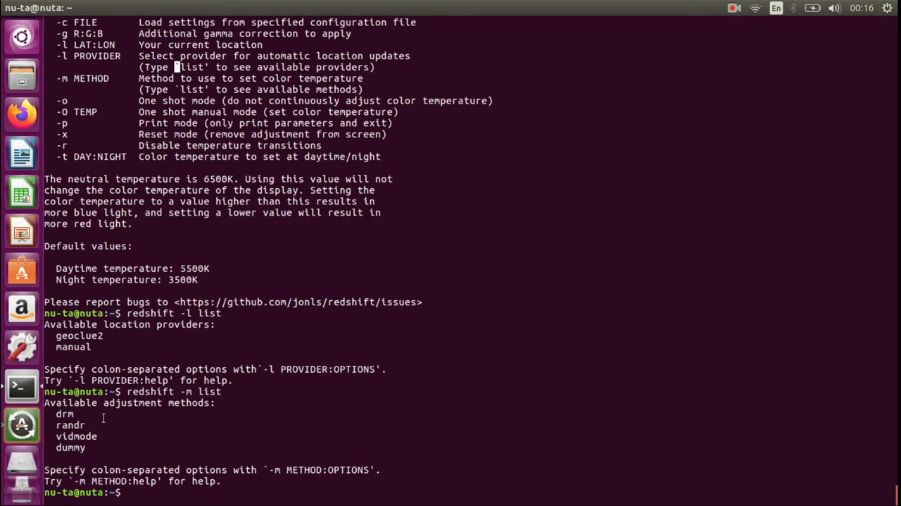
double_click(70, 435)
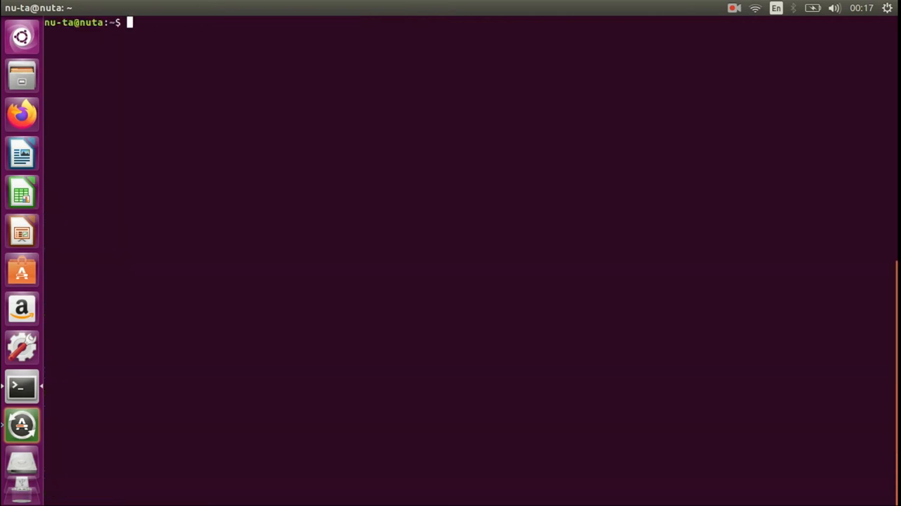
Compose redshift -t 6500:3500 -l geoclue2 -m randr at the prompt
text(redshilt)
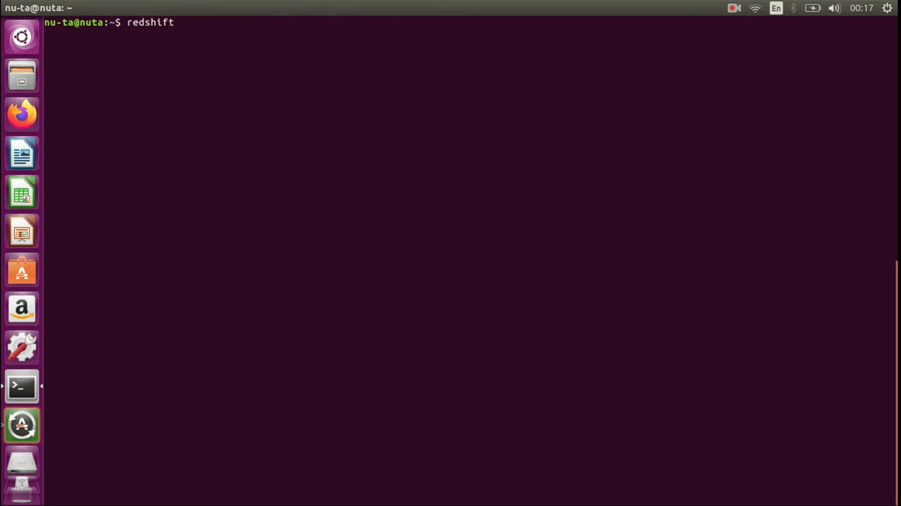
text(-)
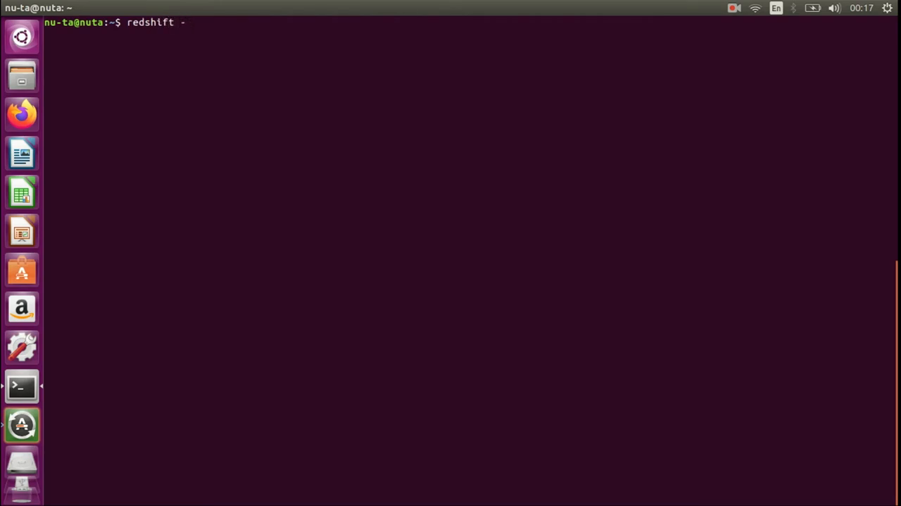
text(t)
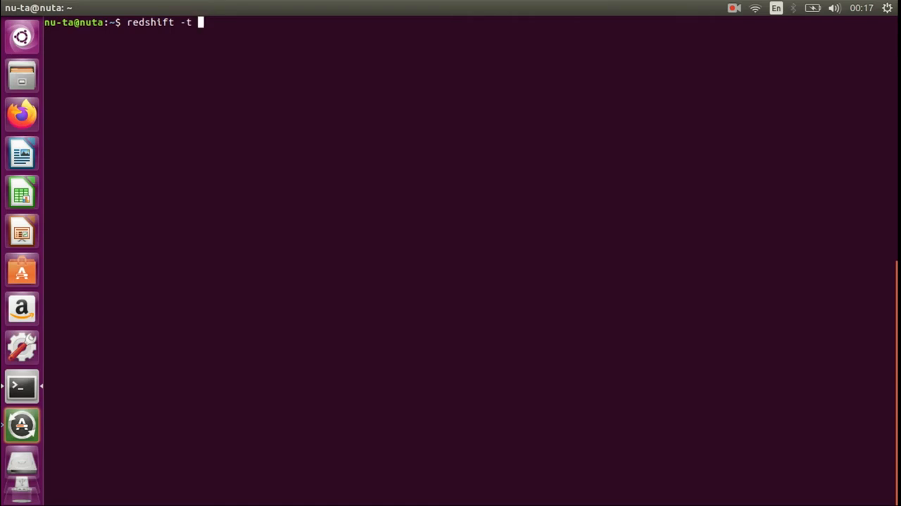
text(650)
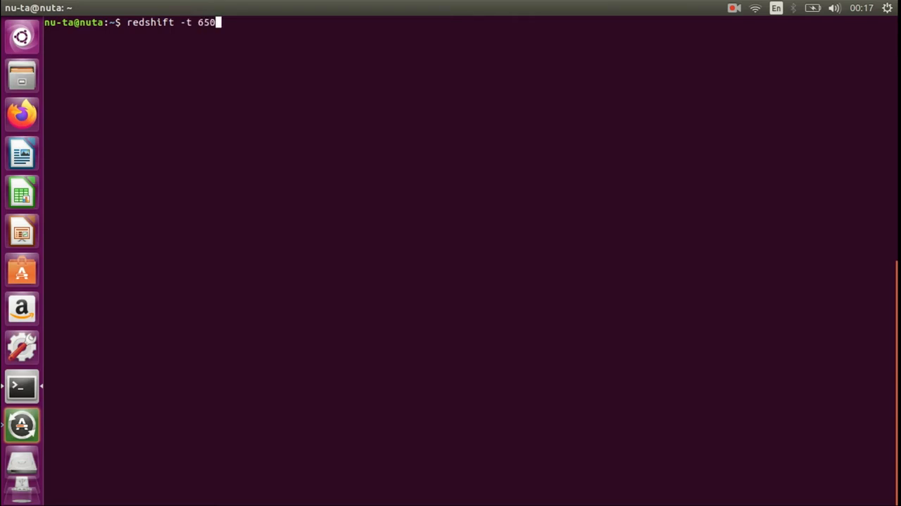
text(0:35)
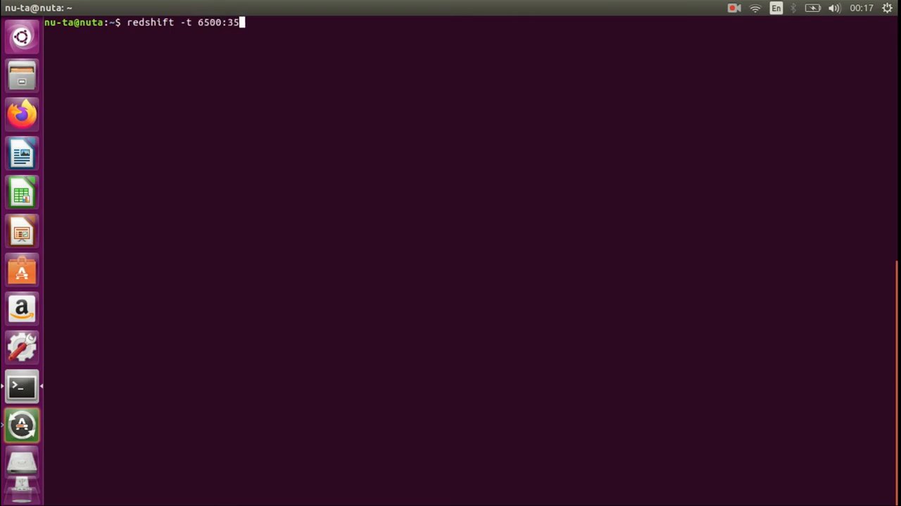
text(00 -)
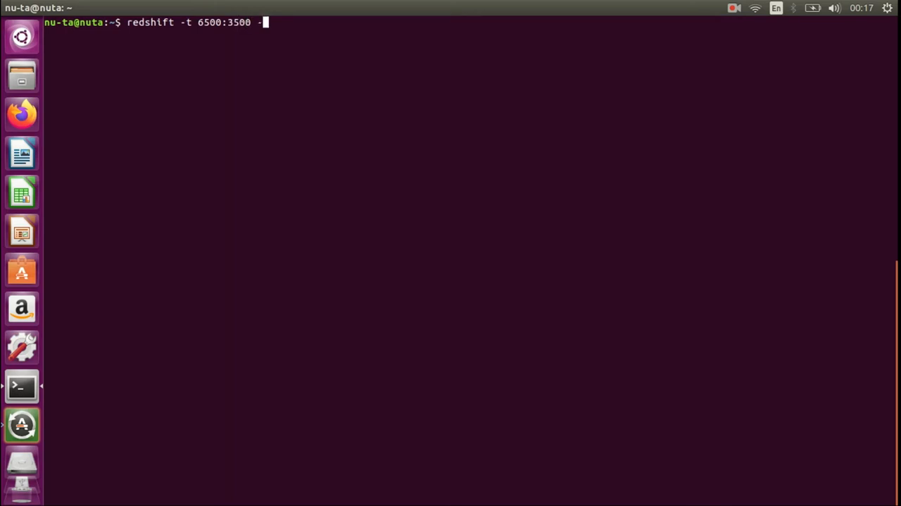
text(l ge)
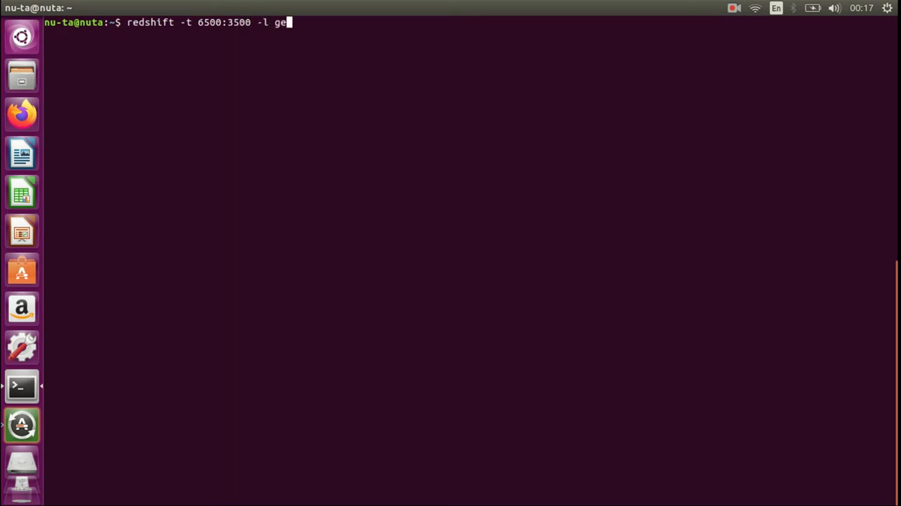
text(oclue2 -m)
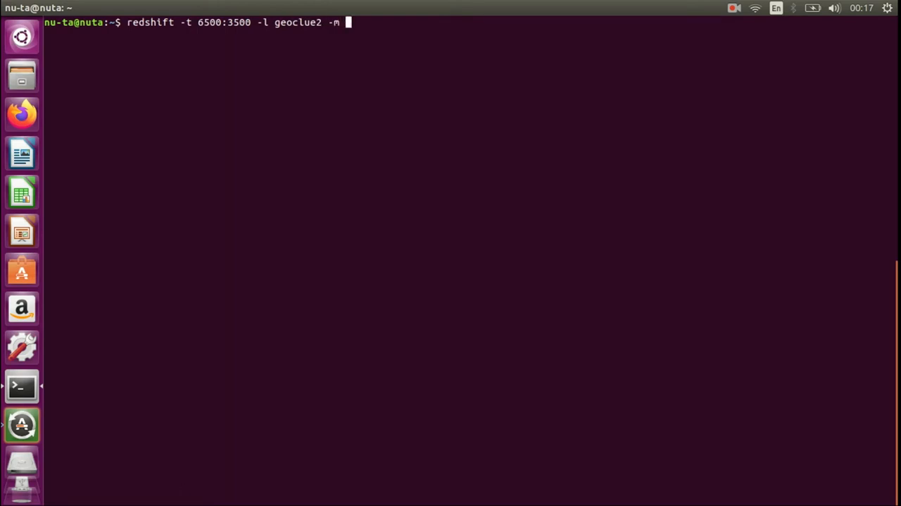
text(randr)
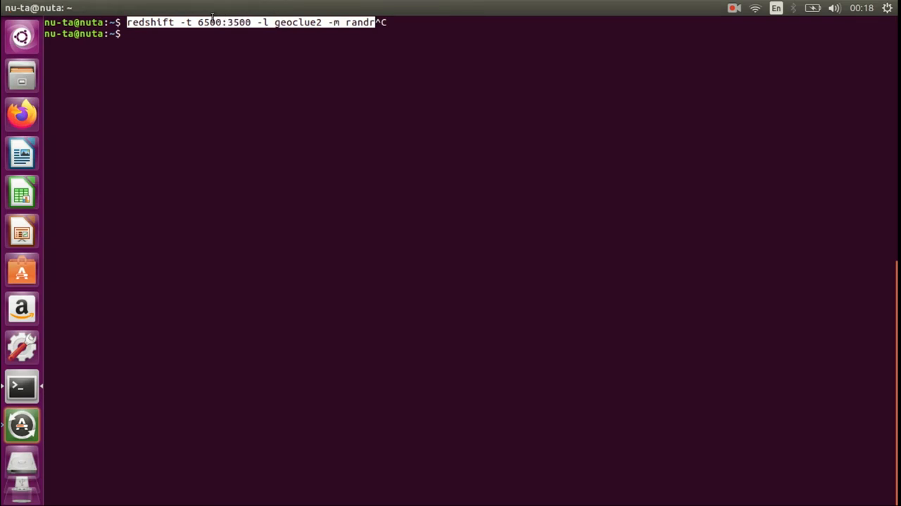
Copy the full redshift command and paste it back at a fresh prompt
right_click(214, 22)
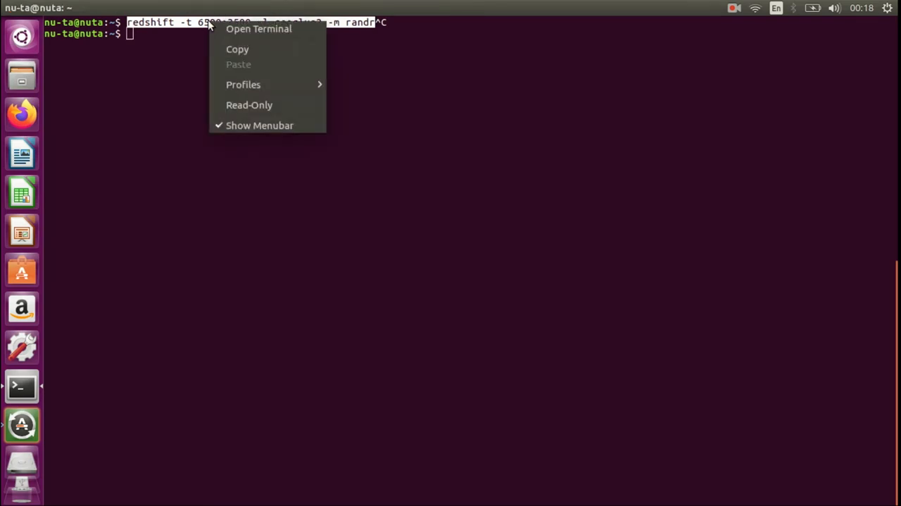
mouse_move(237, 51)
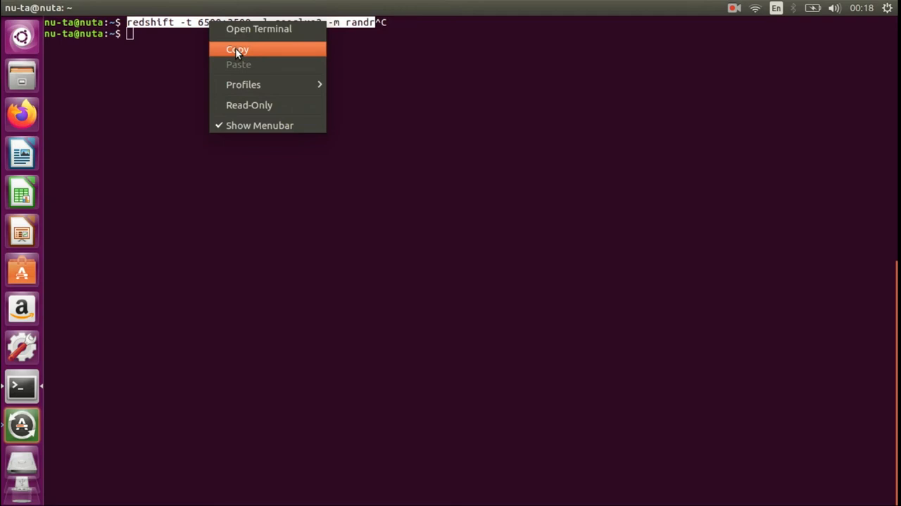
click(237, 50)
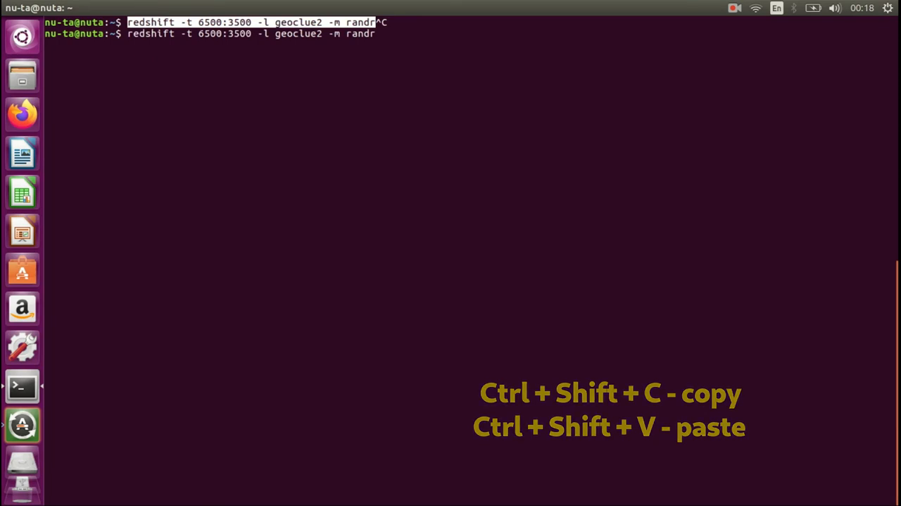
key(Return)
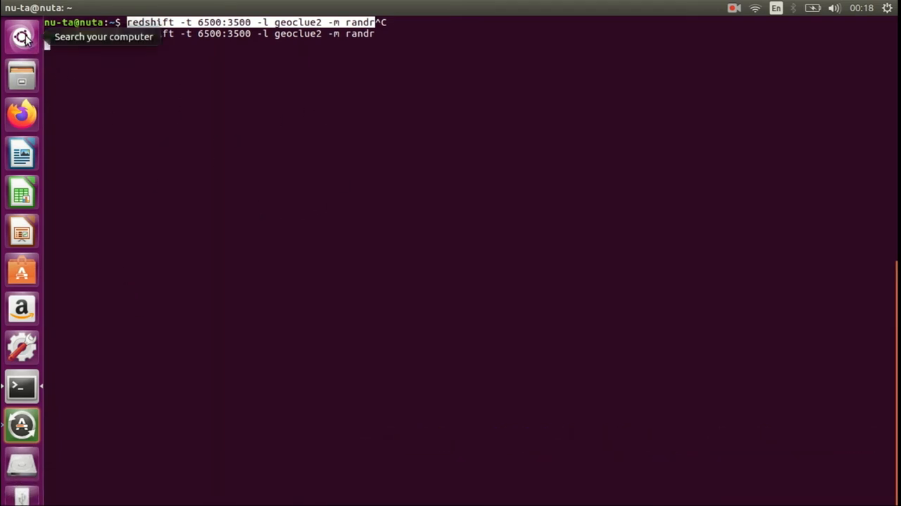
Launch Startup Applications Preferences from the Dash and begin adding a new entry
click(22, 39)
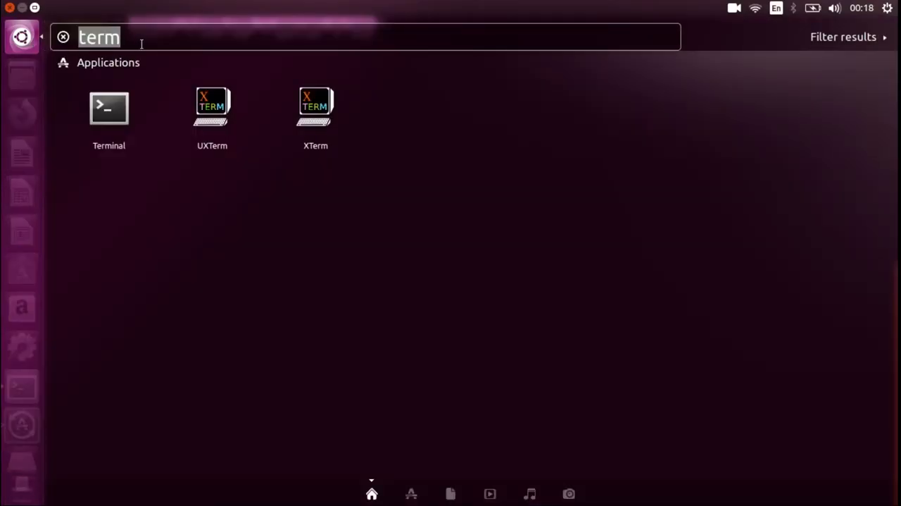
text(st)
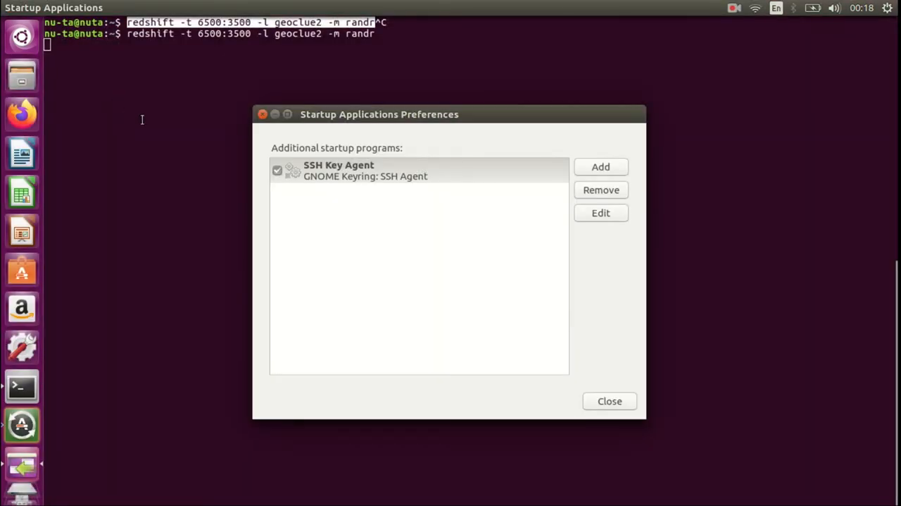
mouse_move(20, 44)
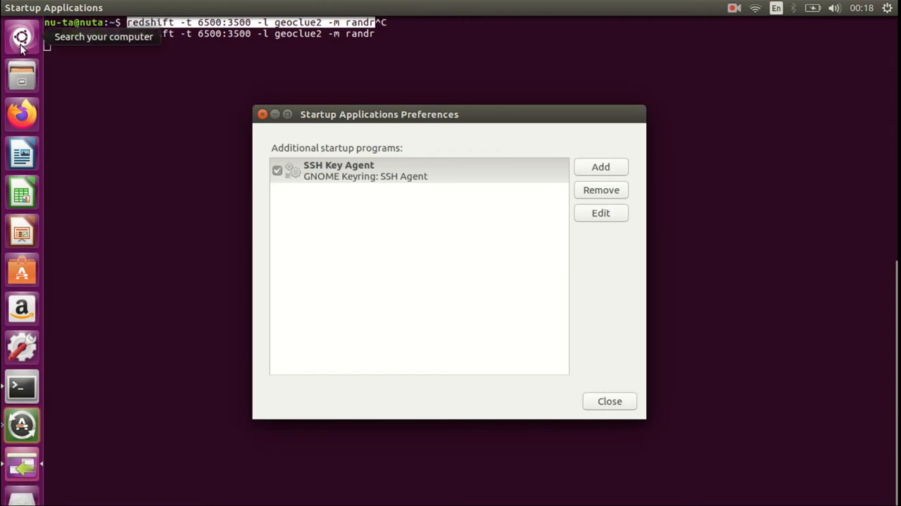
click(420, 169)
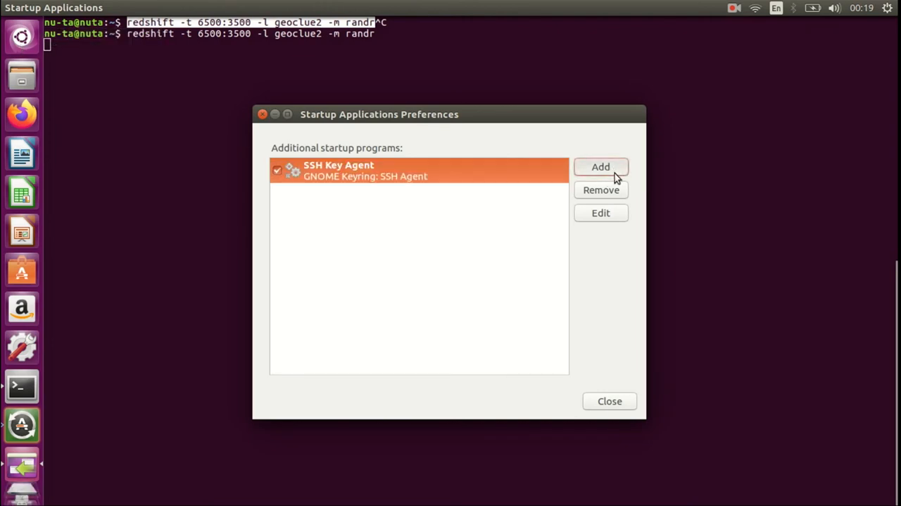
click(600, 166)
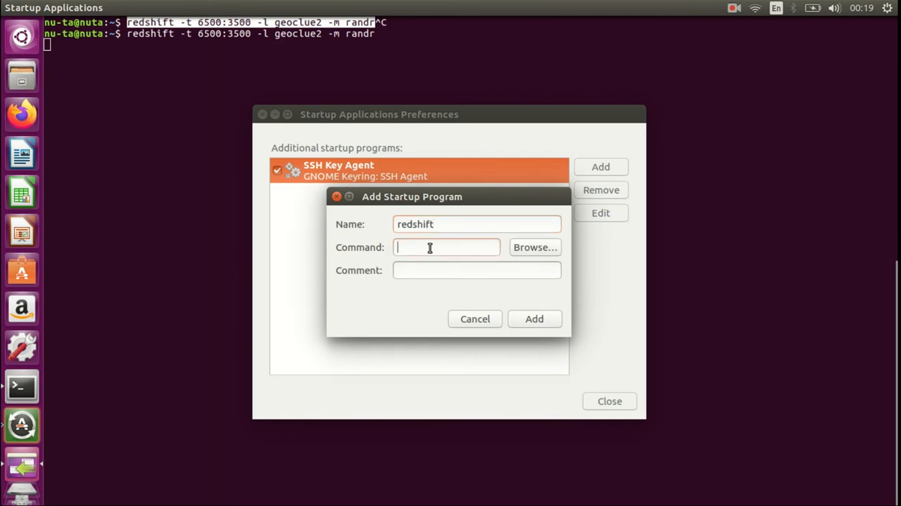
Add a 'redshift' startup entry running redshift -t 6500:3500 -l geoclue2 -m randr
text(redshift -t 6500:3500 -l geoclue2 -m randr)
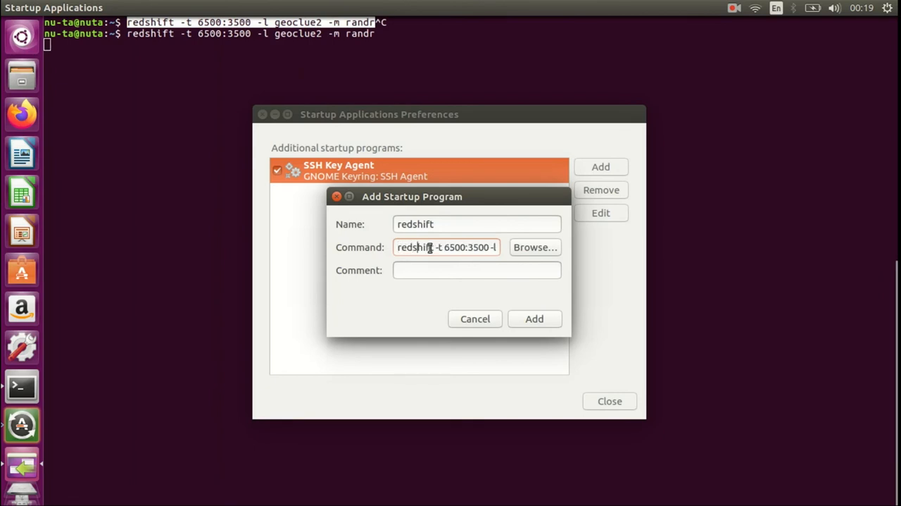
mouse_move(220, 237)
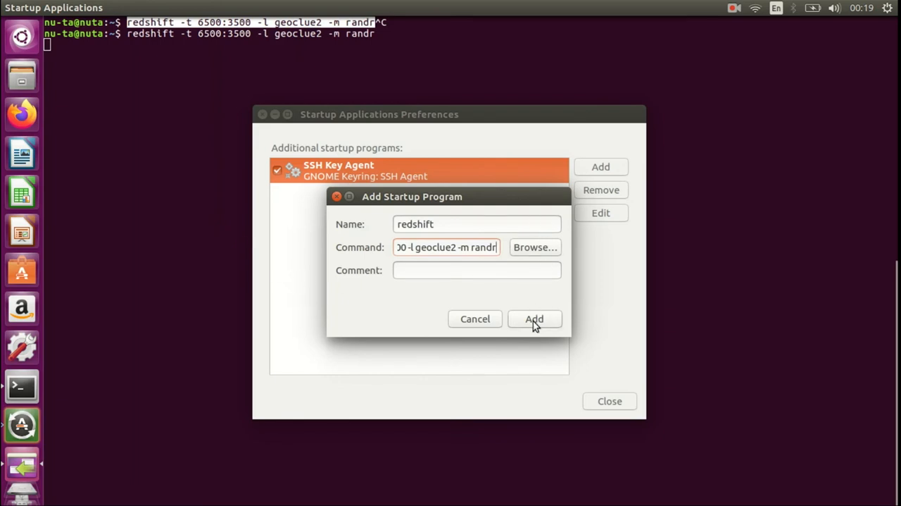
click(535, 318)
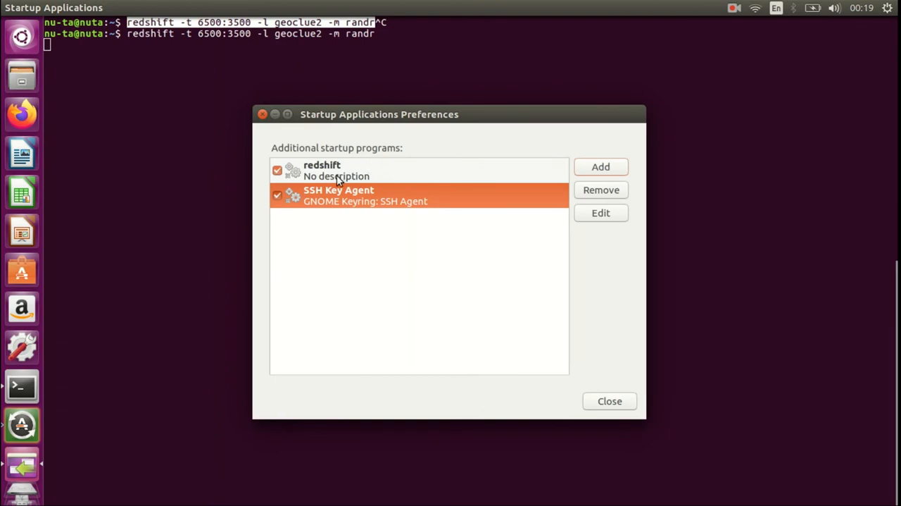
mouse_move(318, 190)
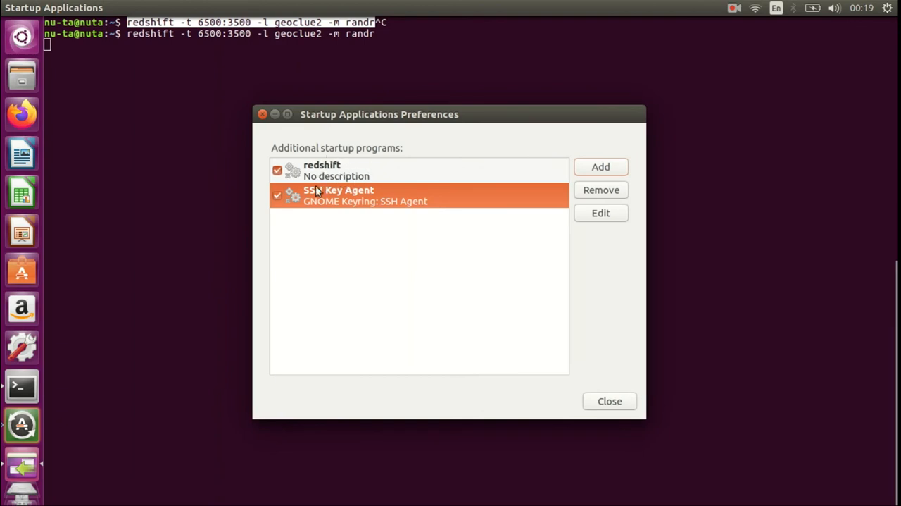
mouse_move(387, 197)
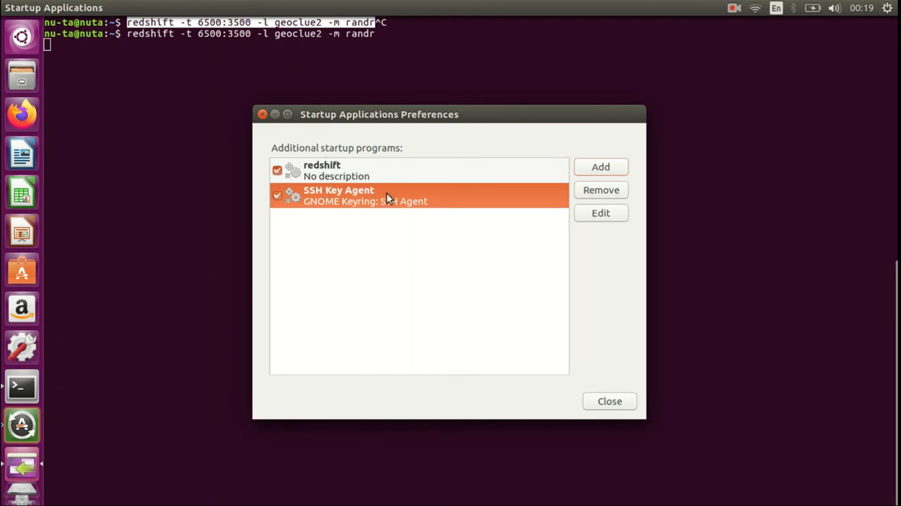
mouse_move(414, 306)
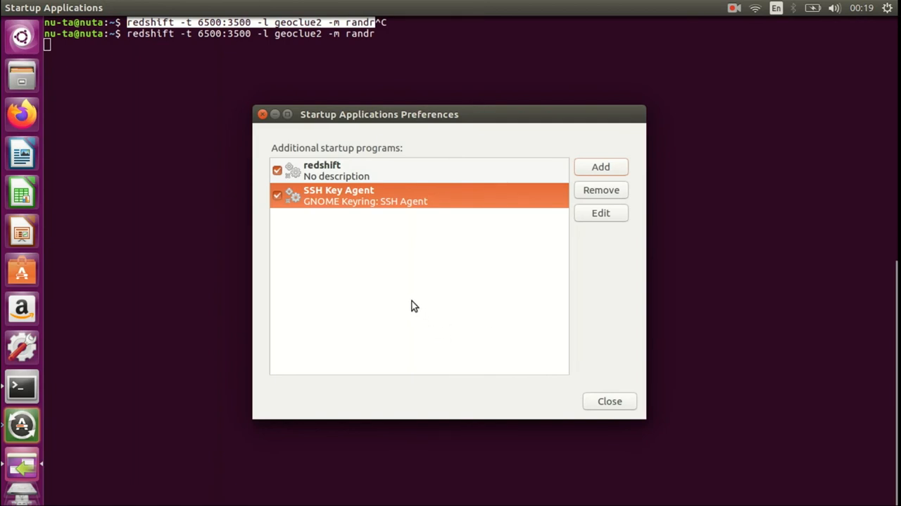
mouse_move(340, 219)
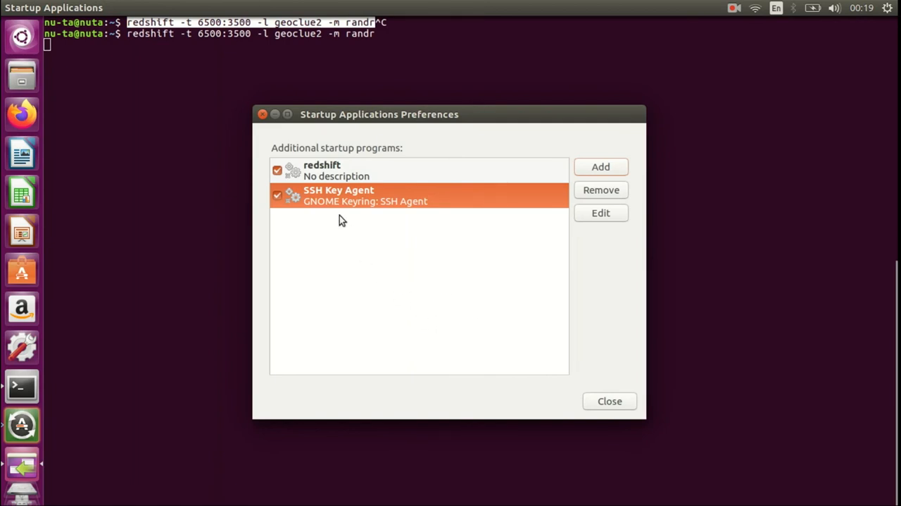